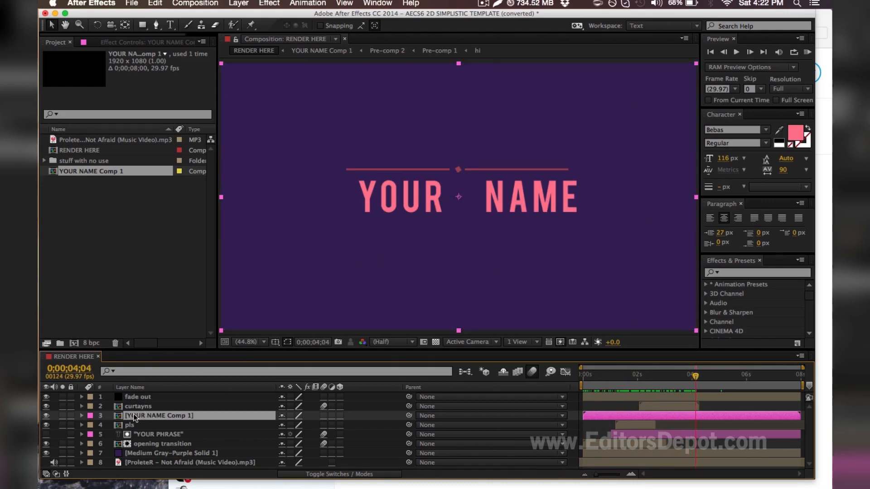
# Open the [YOUR NAME Comp 1] precomp from the RENDER HERE timeline.
pyautogui.doubleClick(159, 416)
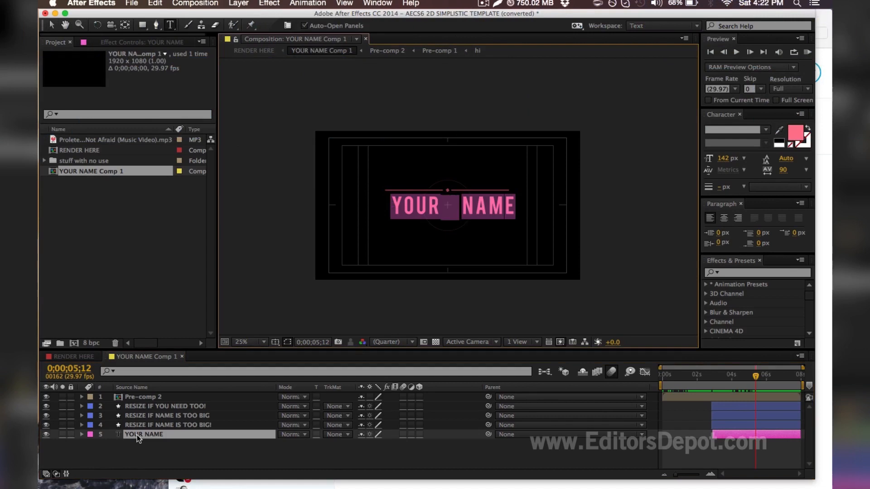
# Begin replacing the YOUR NAME placeholder with EDITORSDEPOT, correcting a mistyped letter.
pyautogui.write('EDTI')
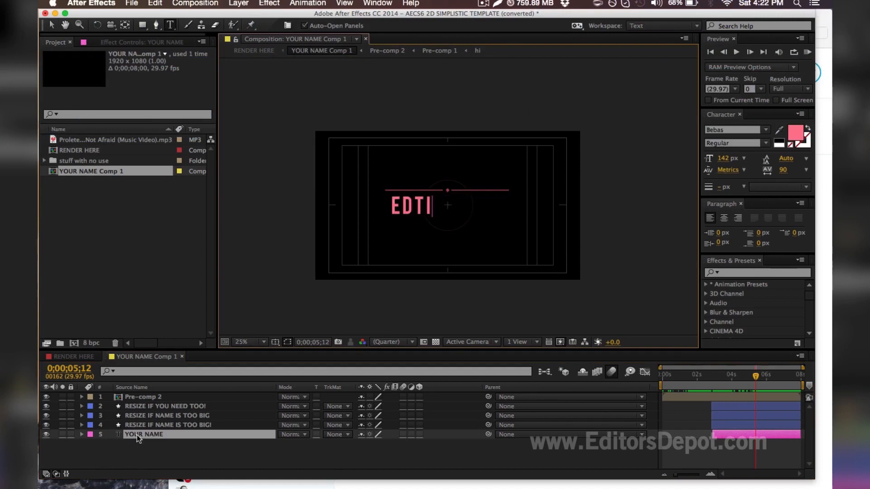
pyautogui.press('Backspace')
pyautogui.write('ITORSDEPOT')
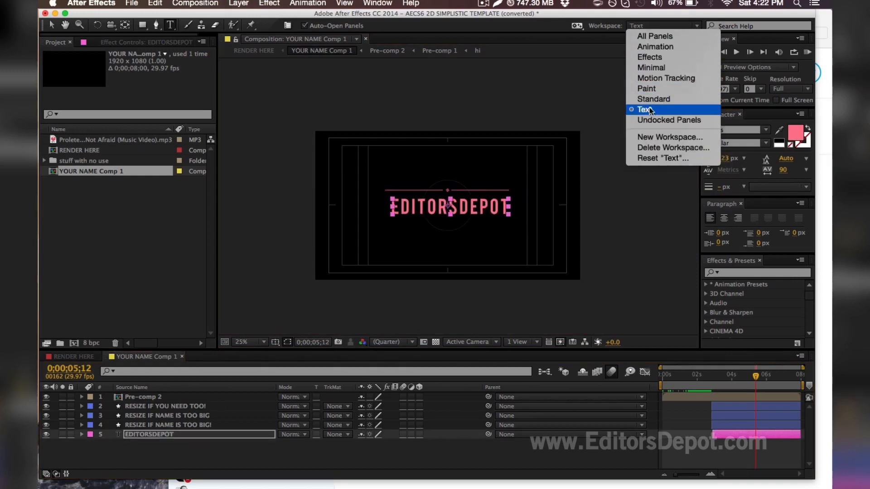
# Keep the Text workspace and select the YOUR PHRASE (OPTIONAL!) layer in RENDER HERE.
pyautogui.click(644, 110)
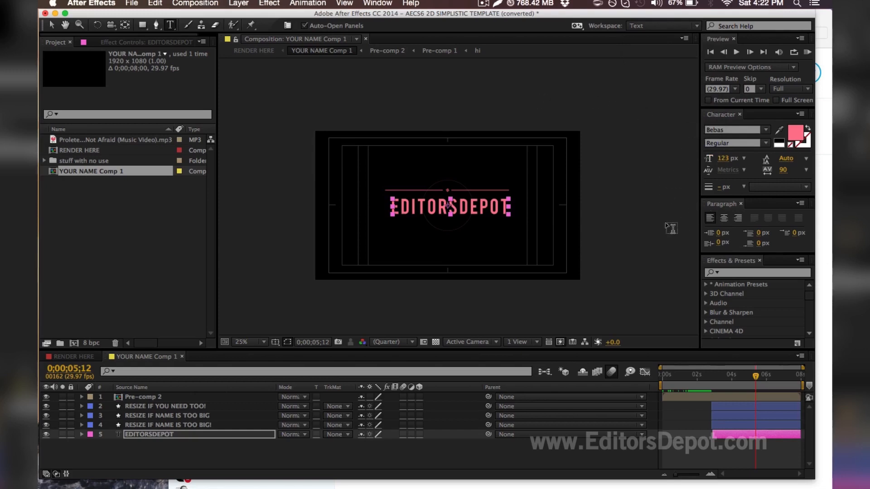
pyautogui.moveTo(397, 285)
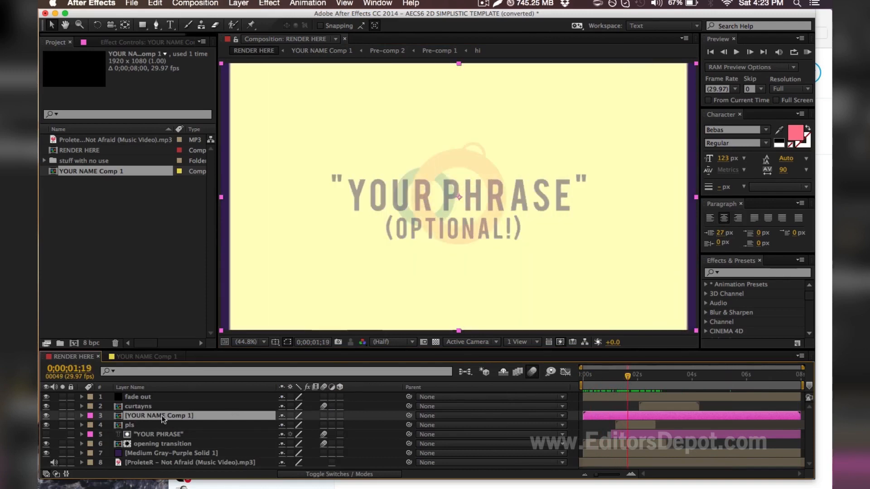
pyautogui.click(158, 434)
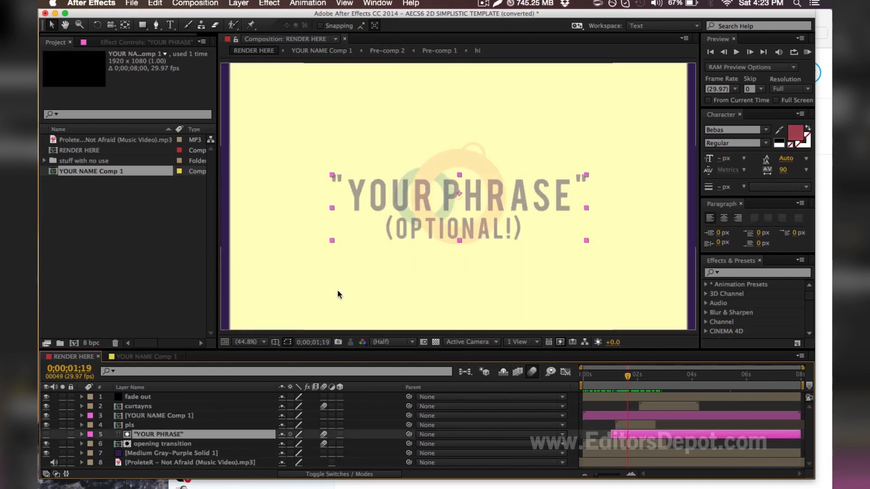
pyautogui.moveTo(409, 188)
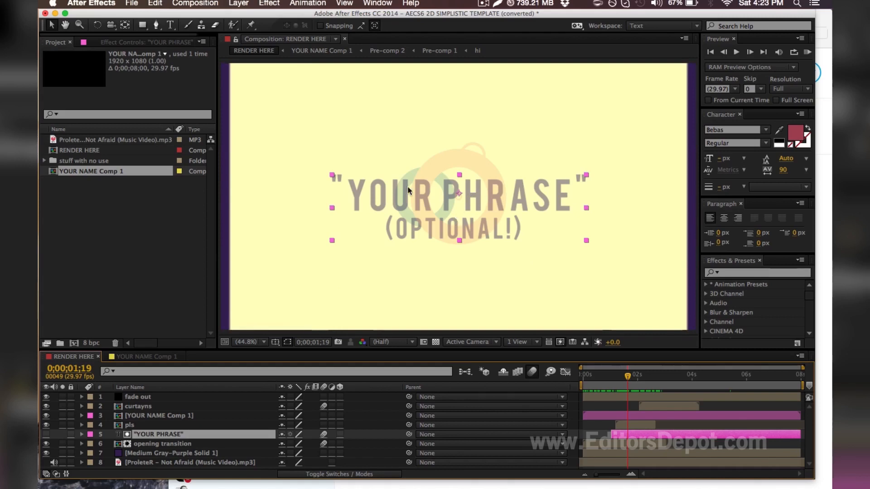